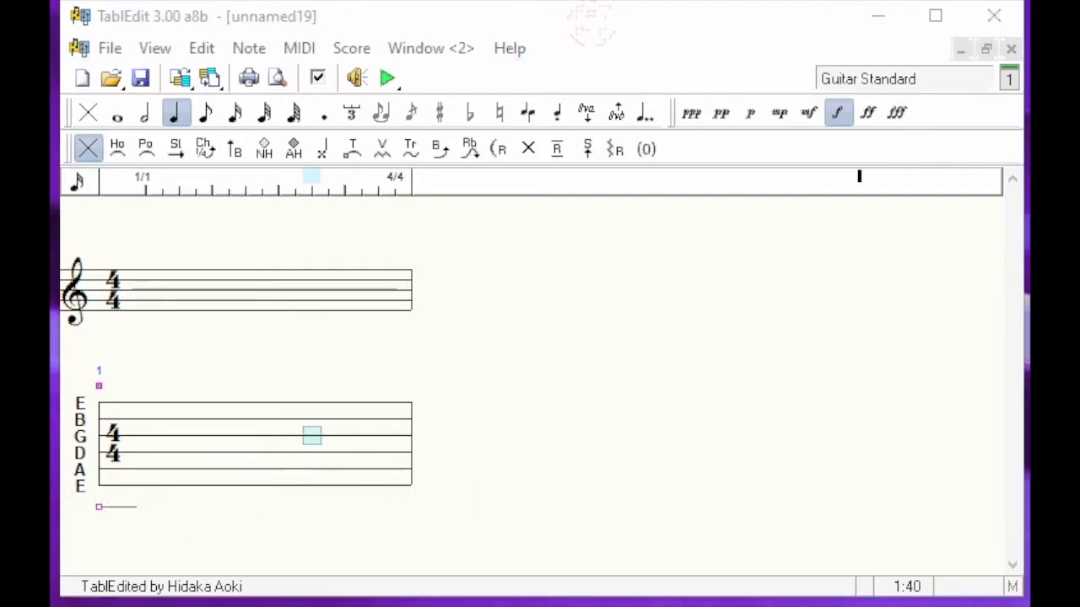
pyautogui.moveTo(74, 187)
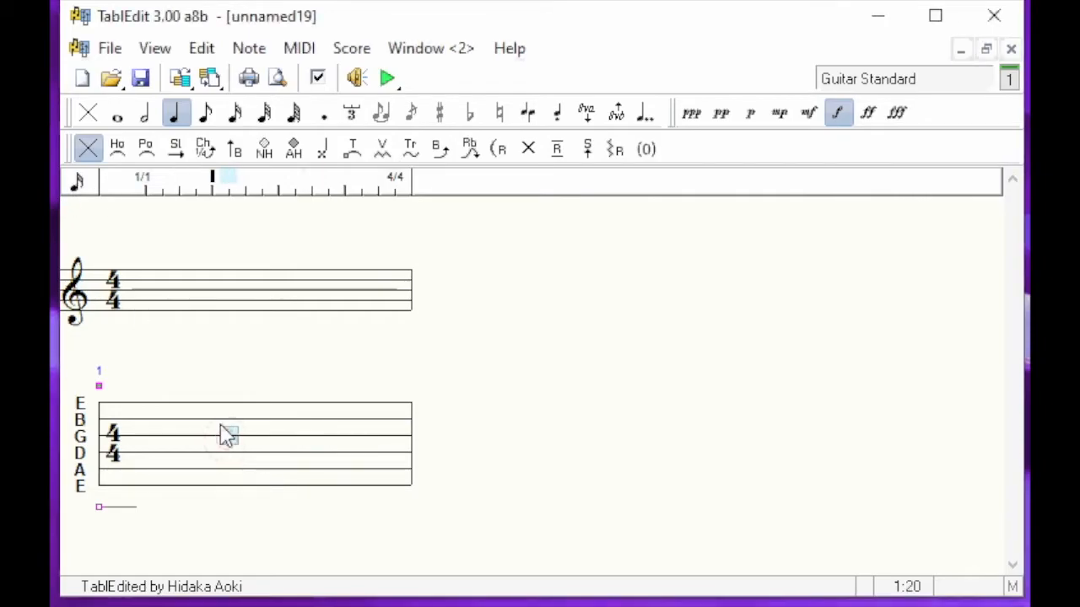
pyautogui.moveTo(88, 112)
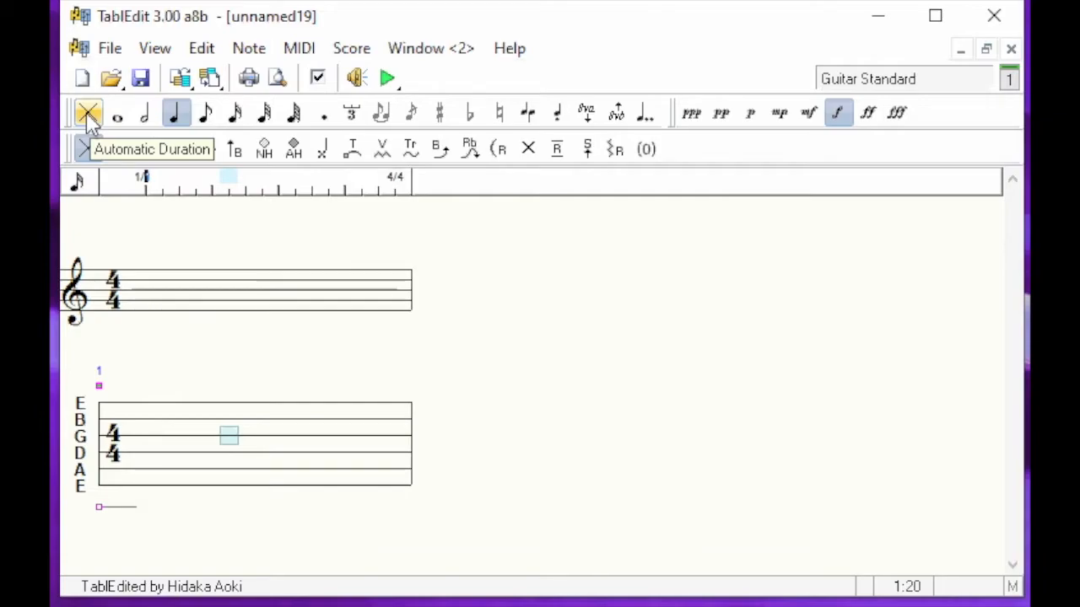
# - Turn on Automatic Duration so the bass notes enter as quarter notes
pyautogui.click(87, 113)
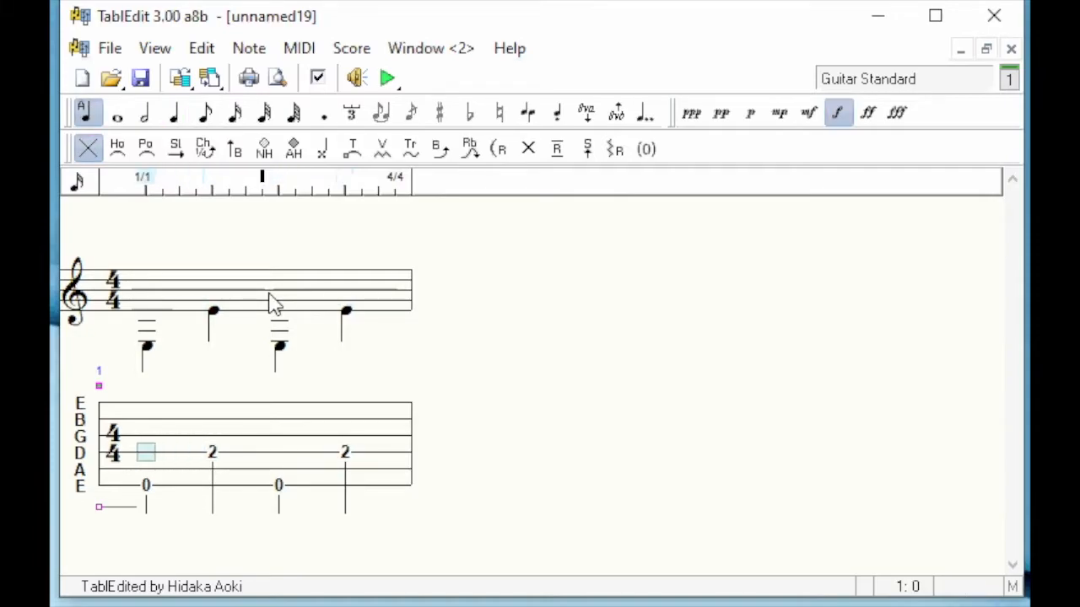
# - Move the entry point to the end of measure 1 so a second measure can follow
pyautogui.click(146, 484)
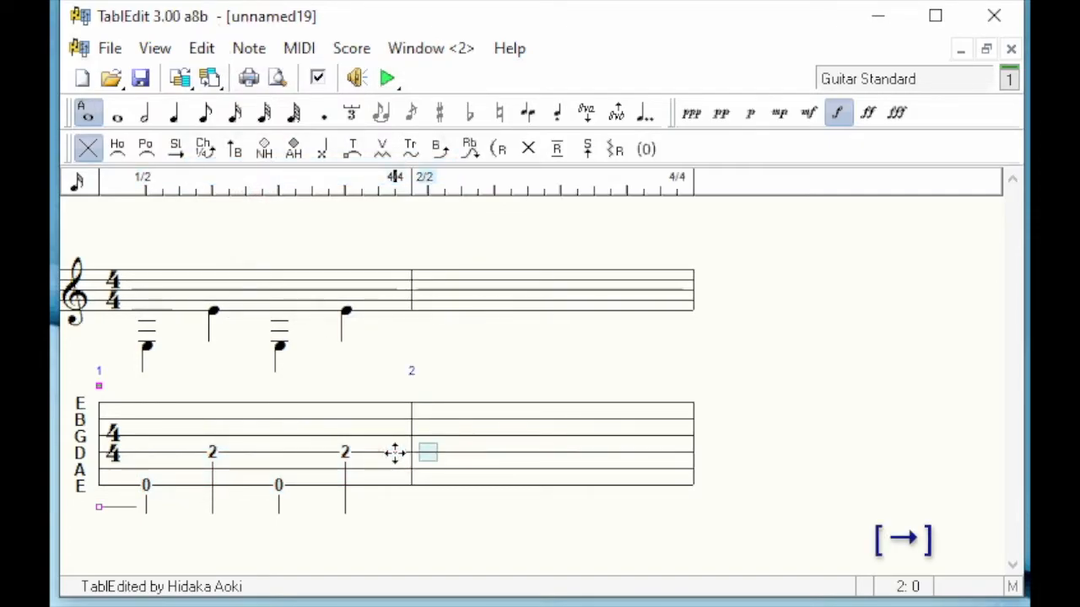
# - Advance into a new second measure for the repeated E and D-string bass pattern
pyautogui.press('ctrl+v')
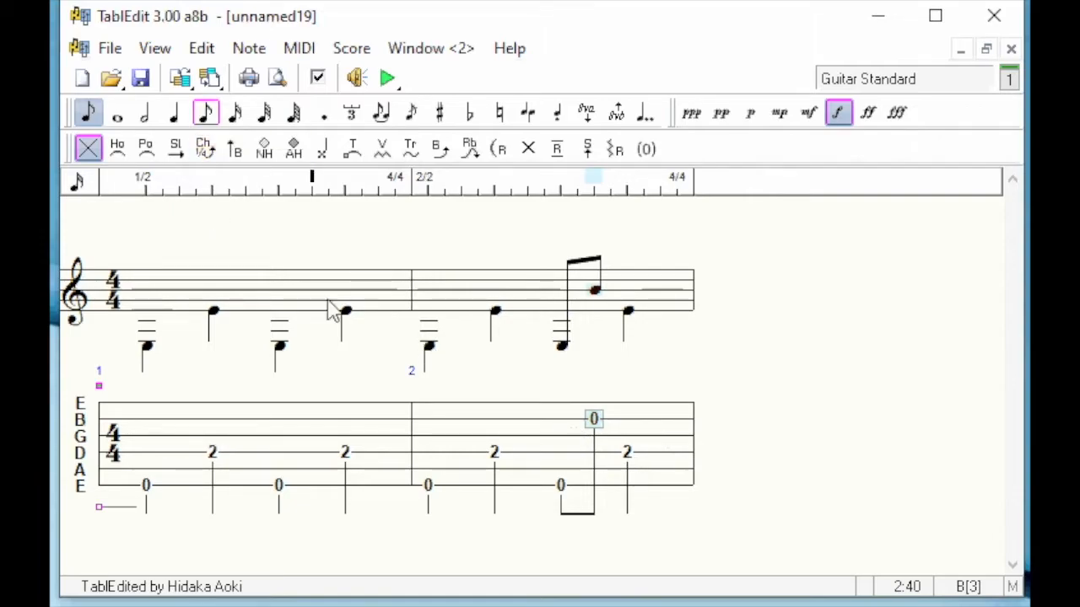
pyautogui.moveTo(560, 486)
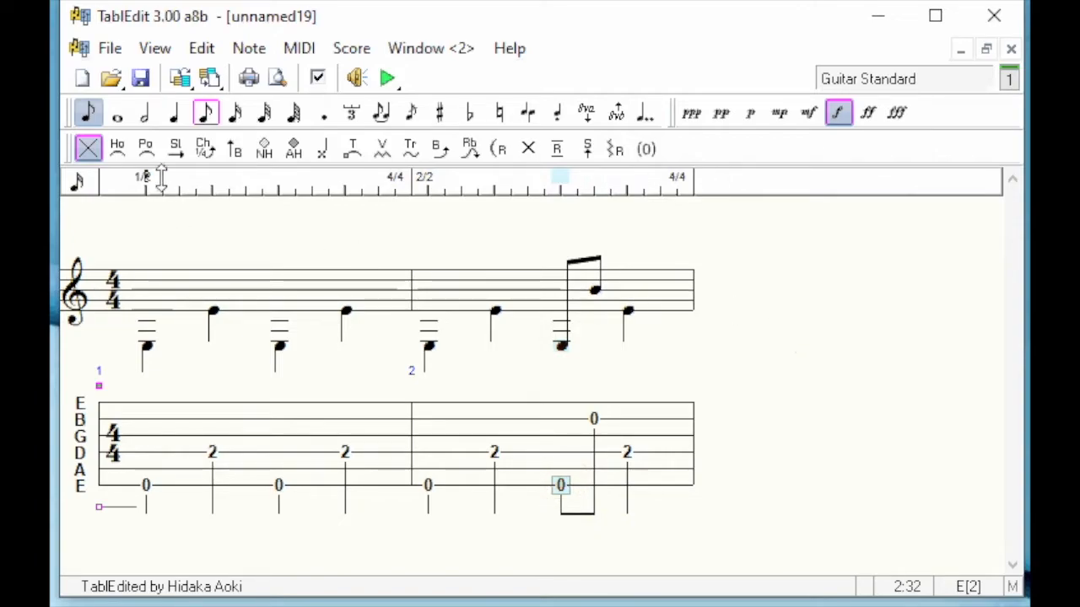
pyautogui.moveTo(174, 111)
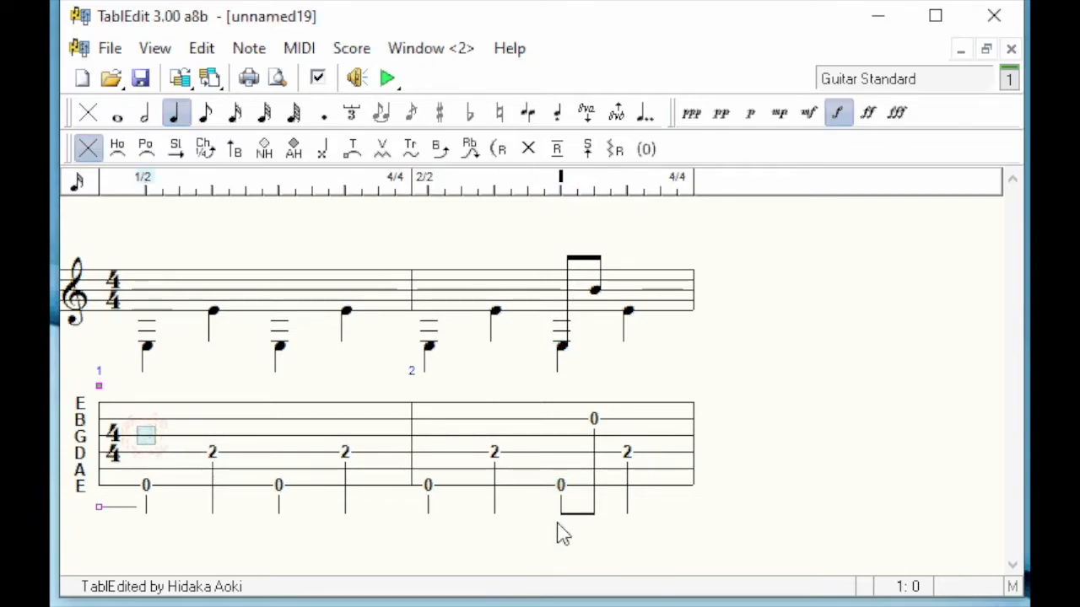
# - Enter an eighth-note triplet in measure 1 starting with G-string frets 3 and 4
pyautogui.click(206, 112)
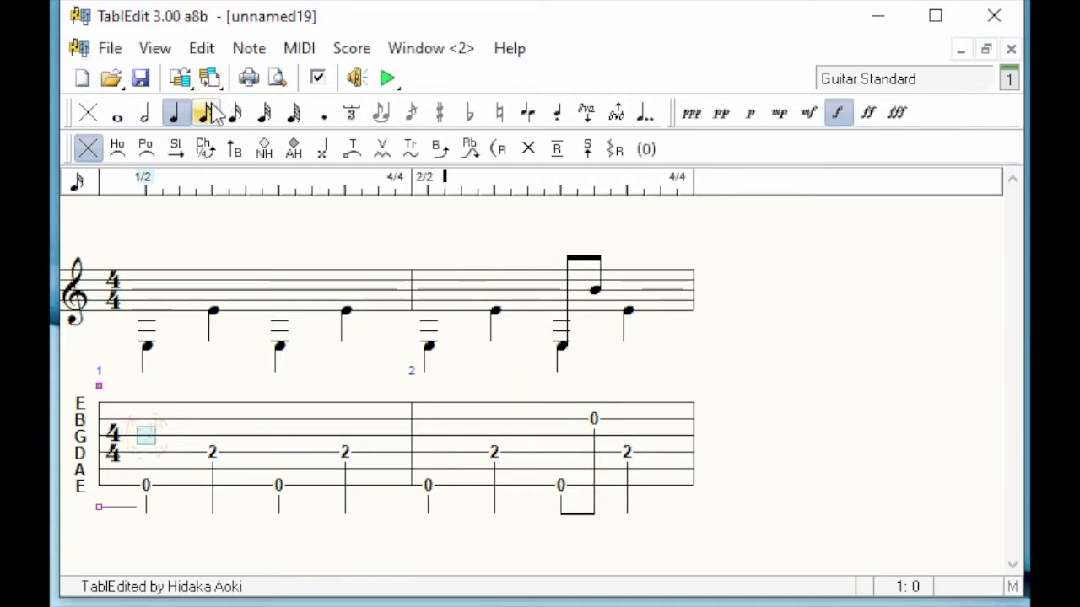
pyautogui.moveTo(205, 111)
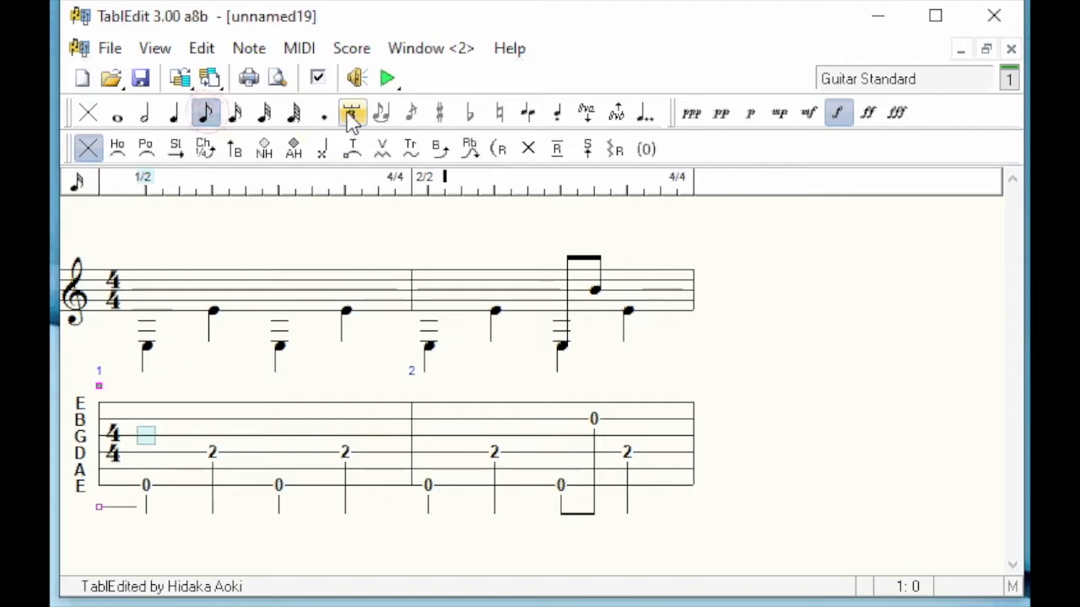
pyautogui.click(353, 112)
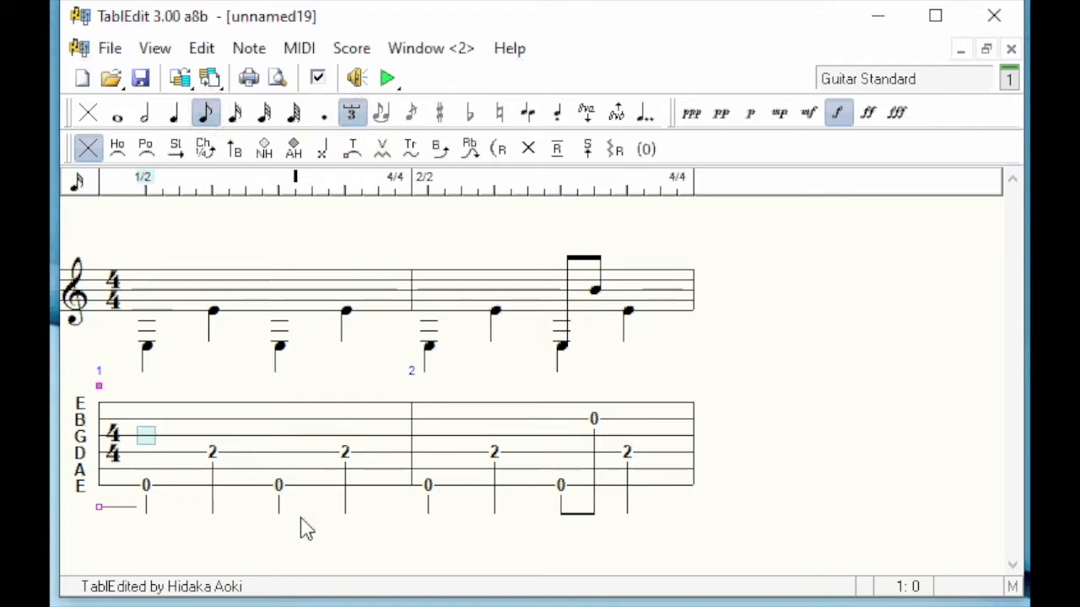
pyautogui.write('3')
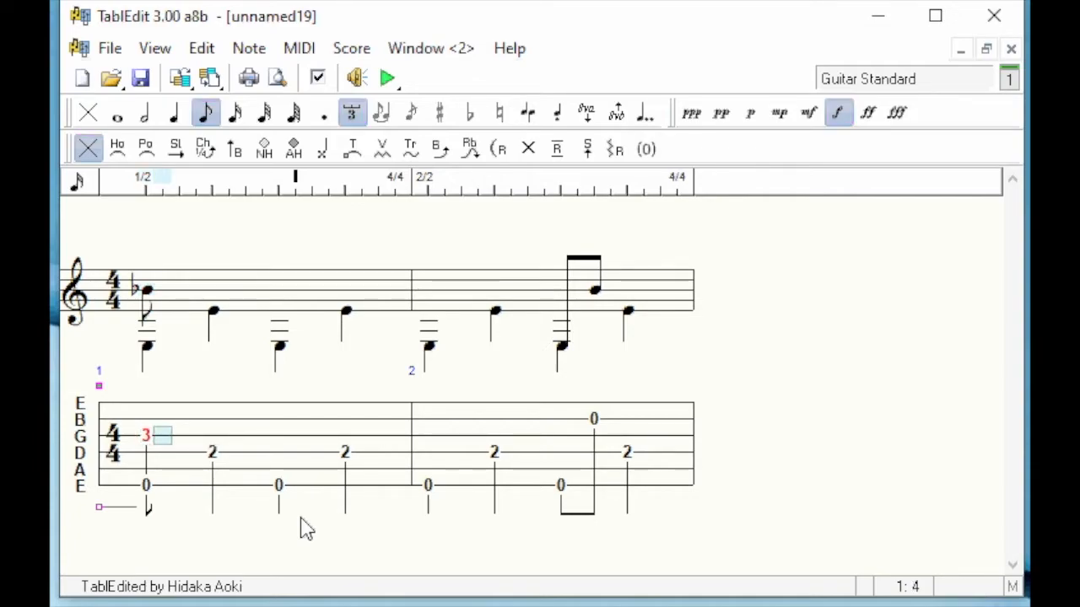
pyautogui.write('4')
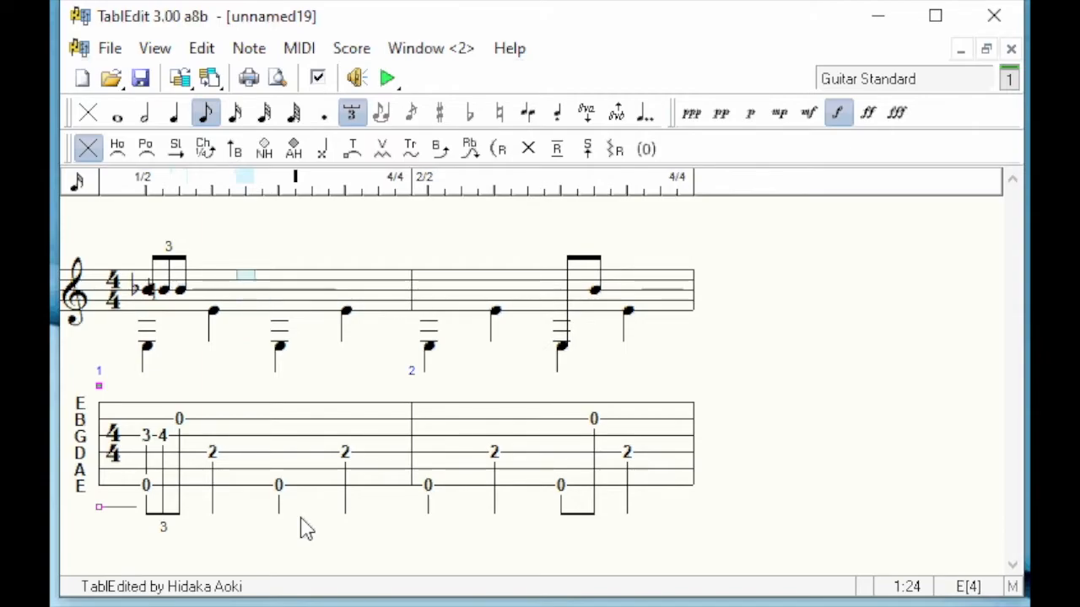
# - Add the remaining beamed eighth-note melody frets in measure 1, ending at beat 2 of measure 2
pyautogui.click(351, 112)
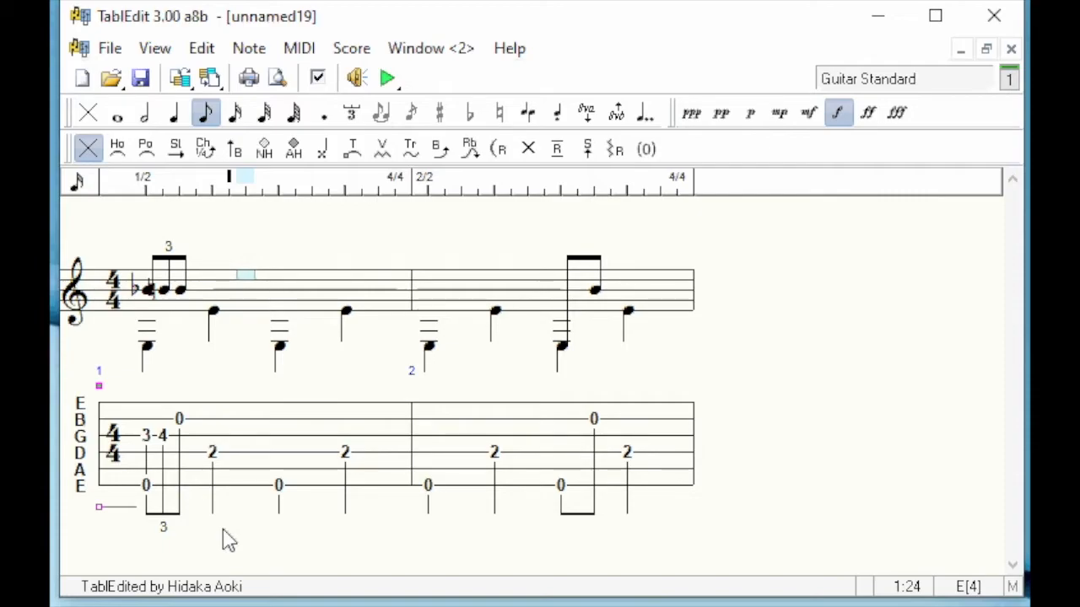
pyautogui.click(246, 401)
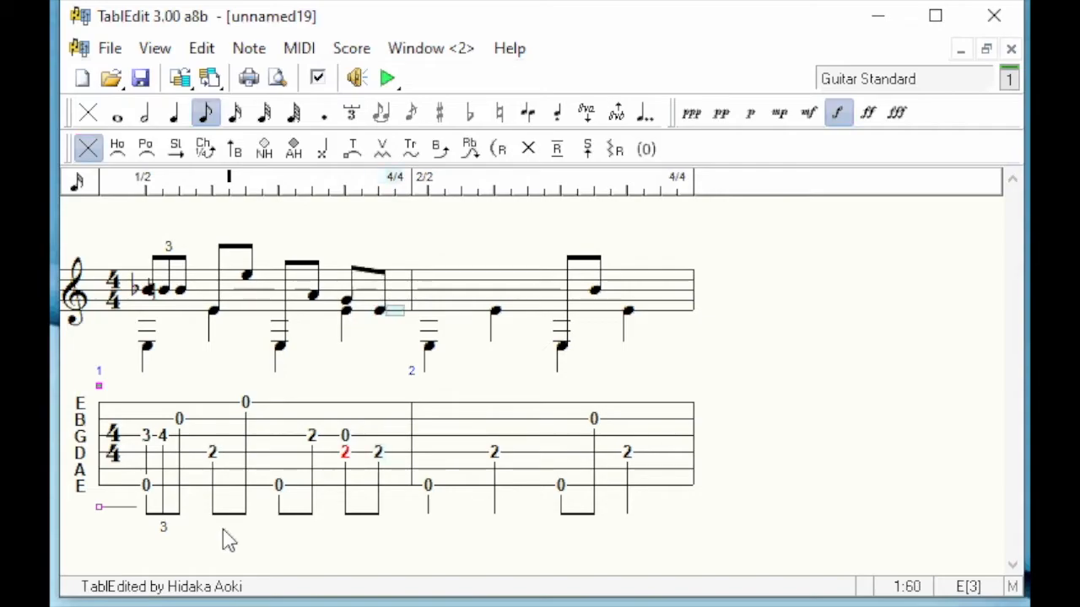
pyautogui.click(496, 313)
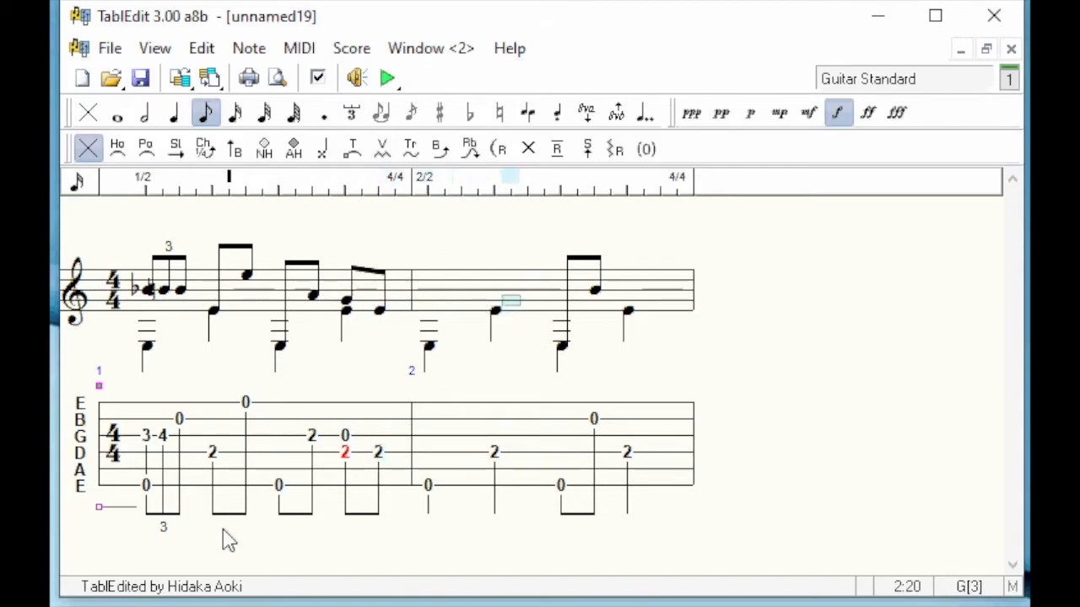
# - Place an open G-string note over the D-string fret 2 bass note, kept at quarter length
pyautogui.press('shift+g')
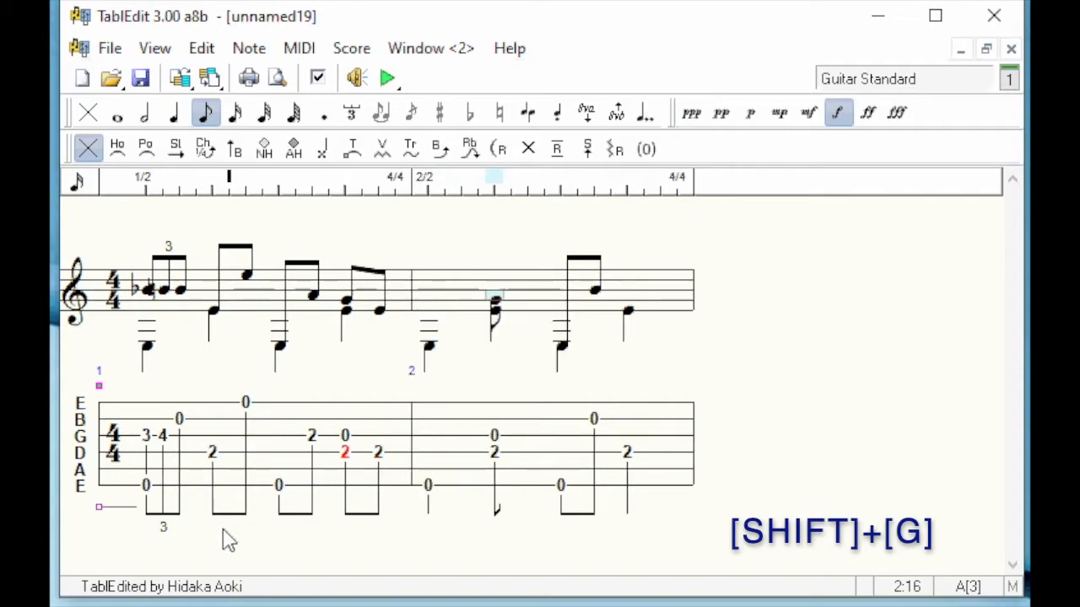
pyautogui.press('shift+g')
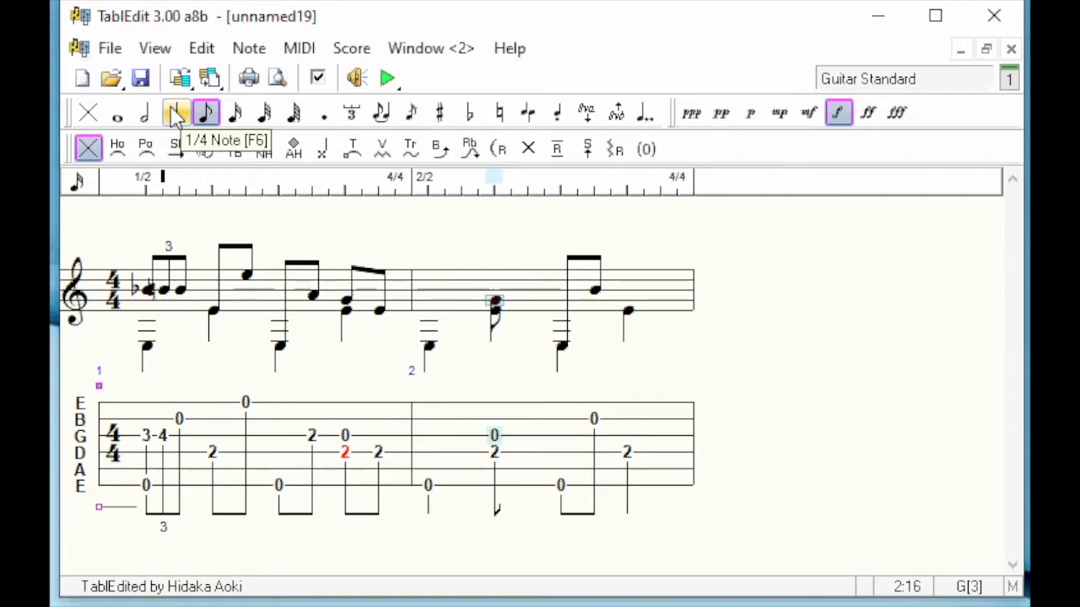
pyautogui.click(177, 112)
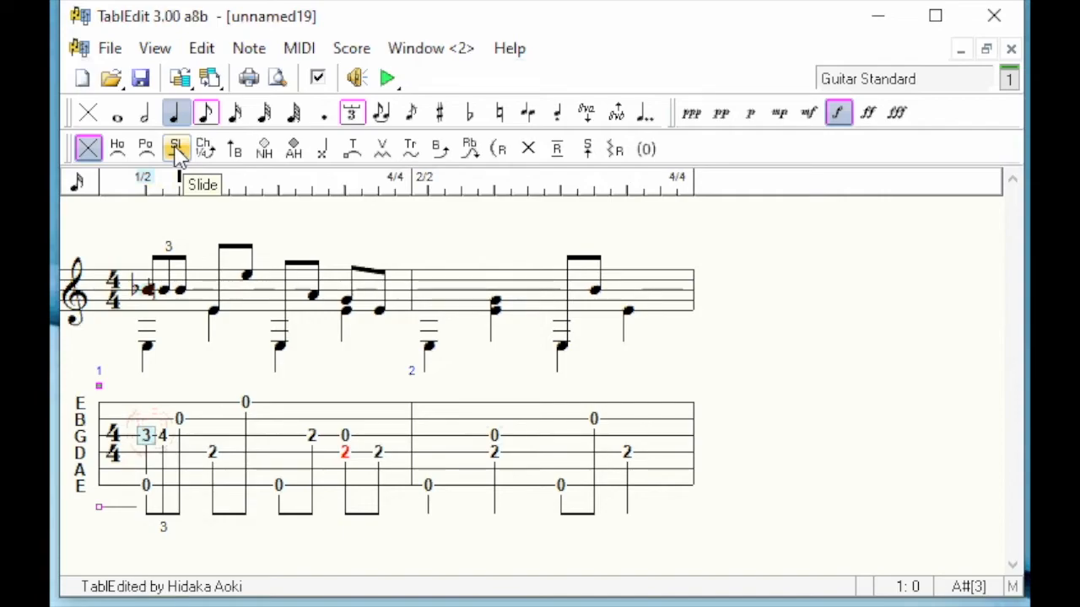
# - Add a slide from G-string fret 3 to 4 and select the beat-2 chord of measure 2
pyautogui.click(175, 149)
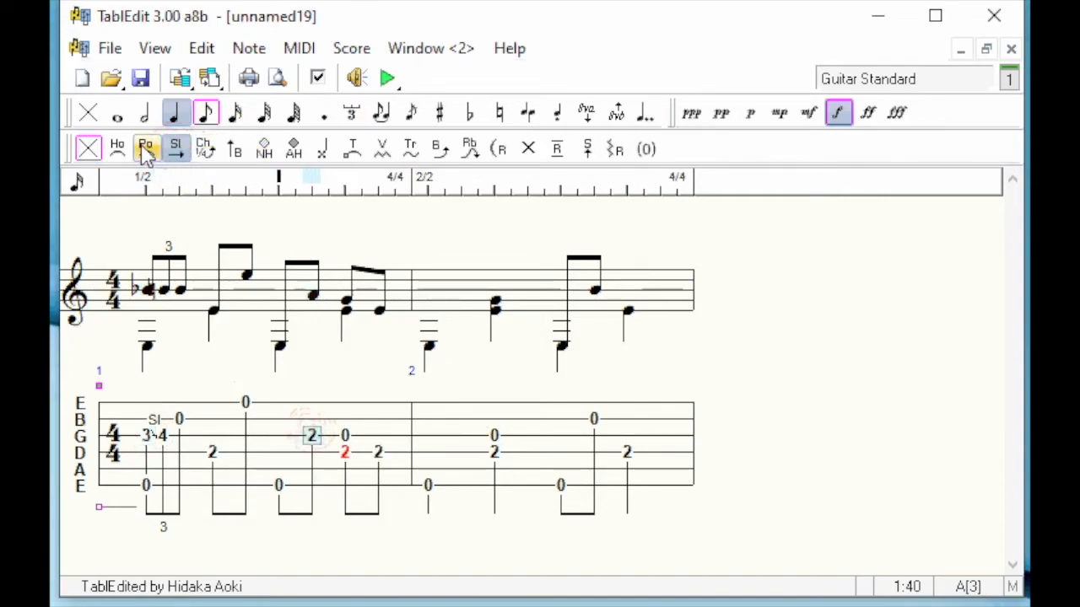
pyautogui.click(146, 149)
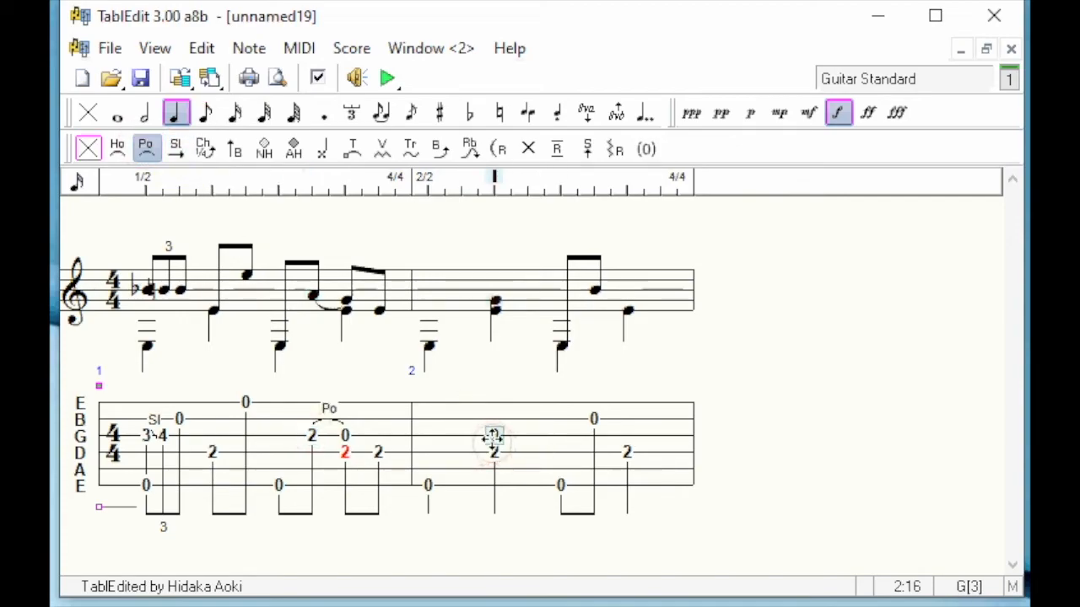
# - Mark the beat-2 chord of measure 2 with a brush stroke and play the piece back
pyautogui.click(324, 149)
pyautogui.write('0')
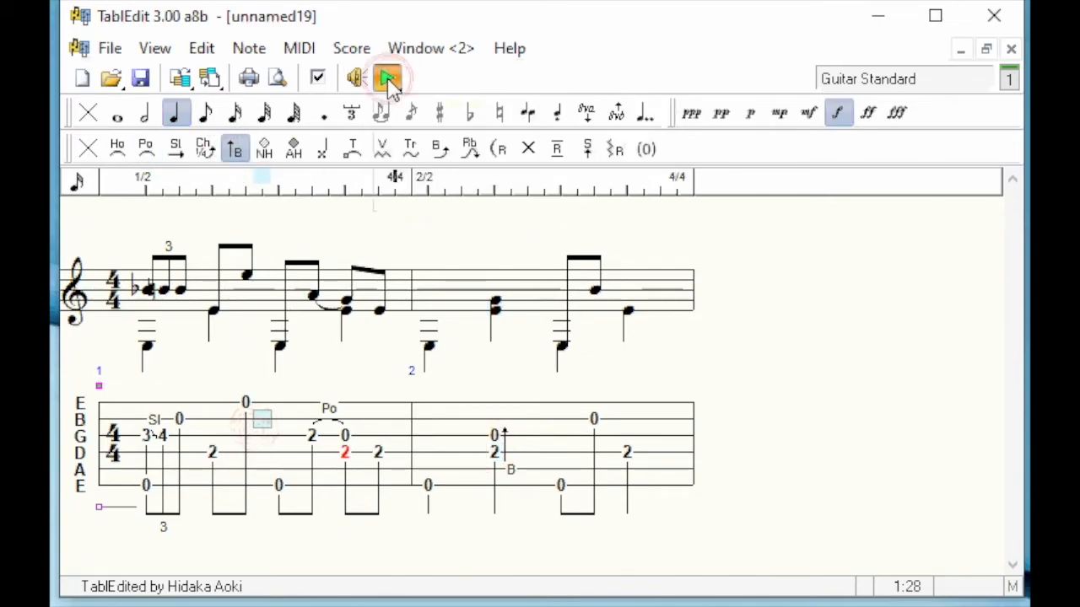
pyautogui.click(386, 78)
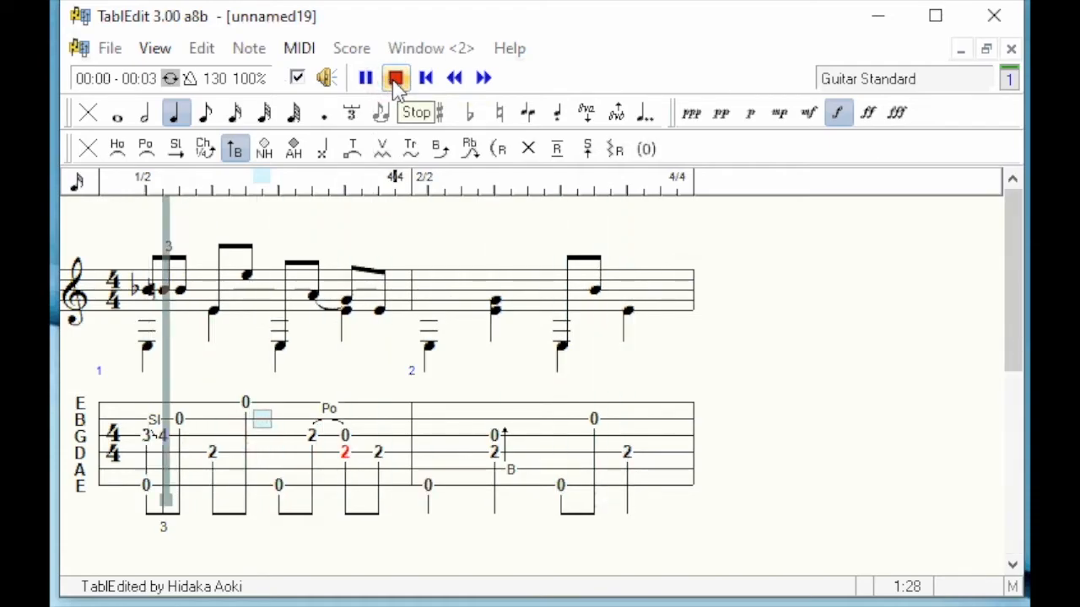
pyautogui.click(394, 78)
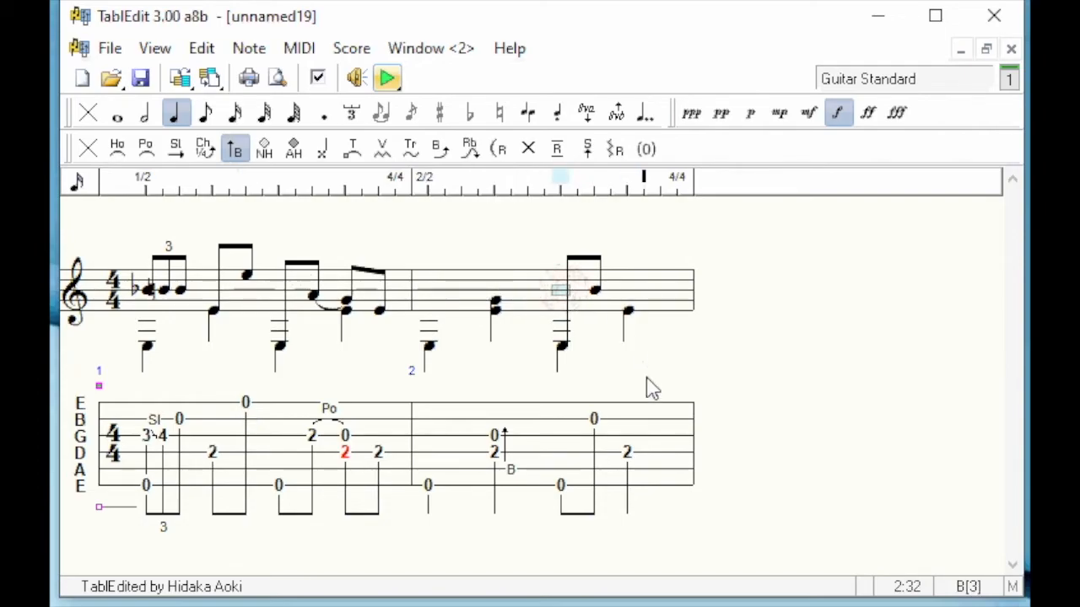
# - Place eighth rests in the upper melody voice of measures 2 and 1
pyautogui.click(234, 111)
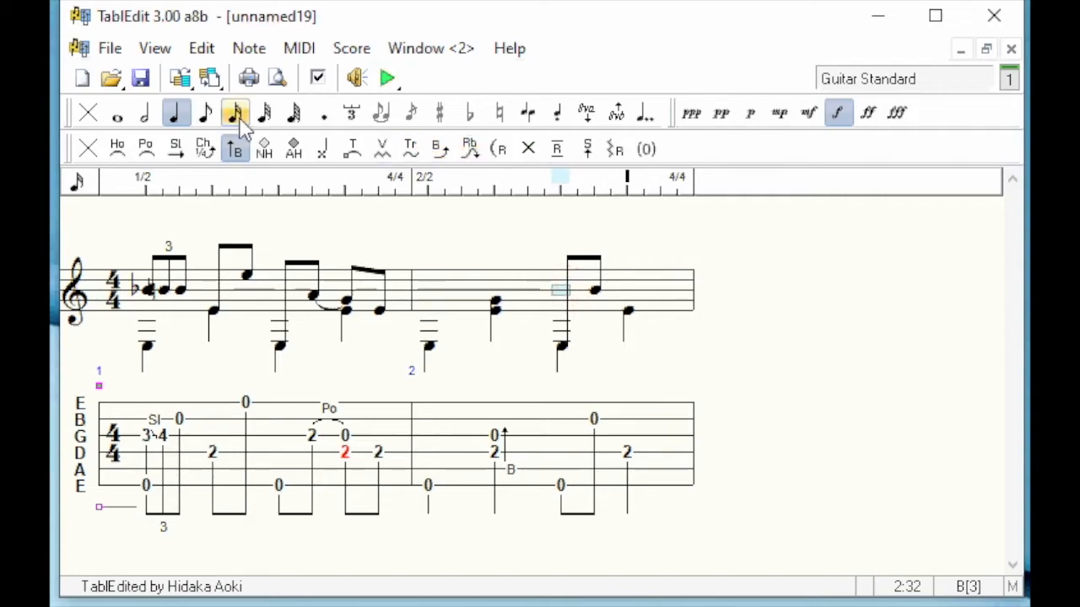
pyautogui.click(206, 111)
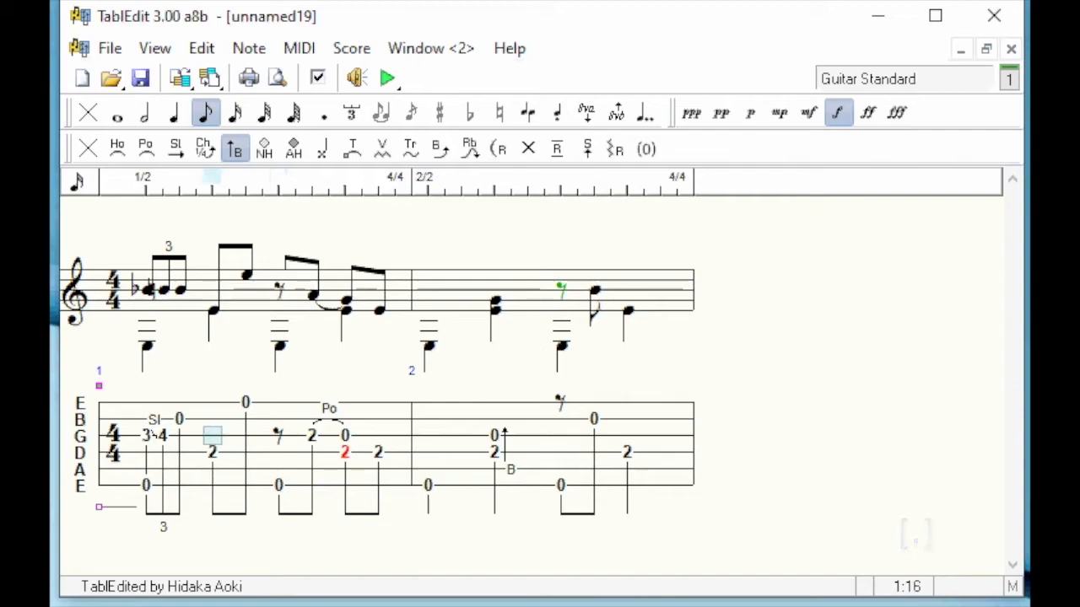
pyautogui.click(206, 111)
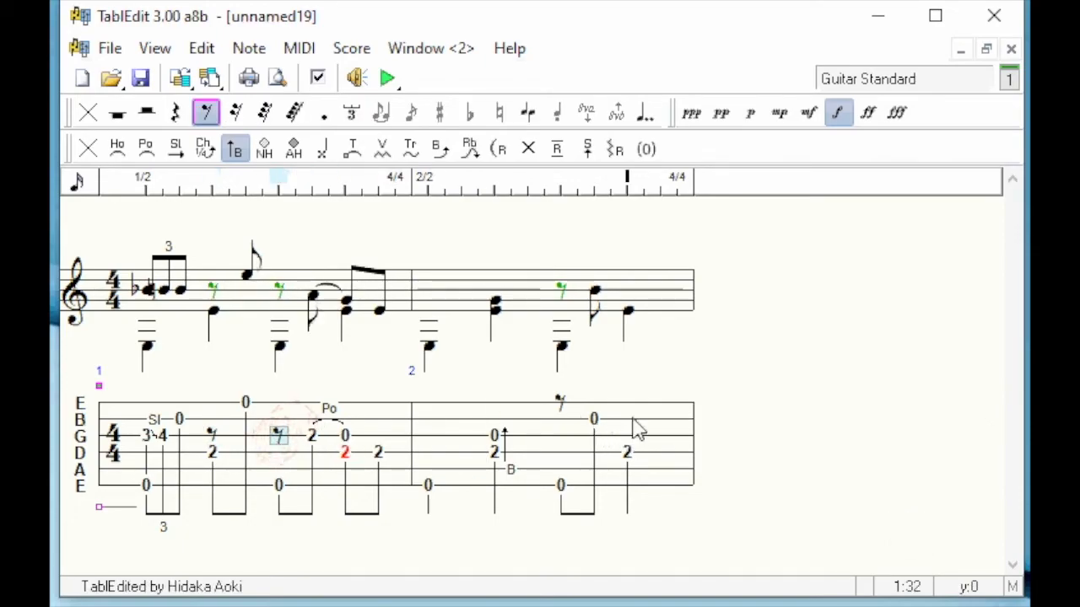
# - Start measure 2's upper voice with a half rest and end it on an open B quarter note
pyautogui.click(431, 435)
pyautogui.write('0')
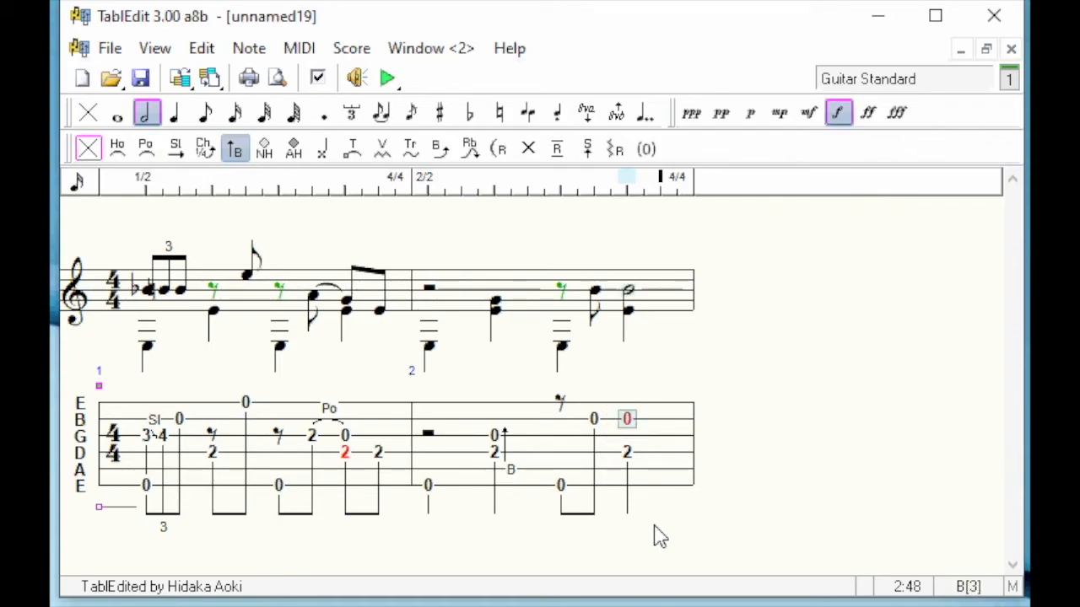
pyautogui.click(177, 113)
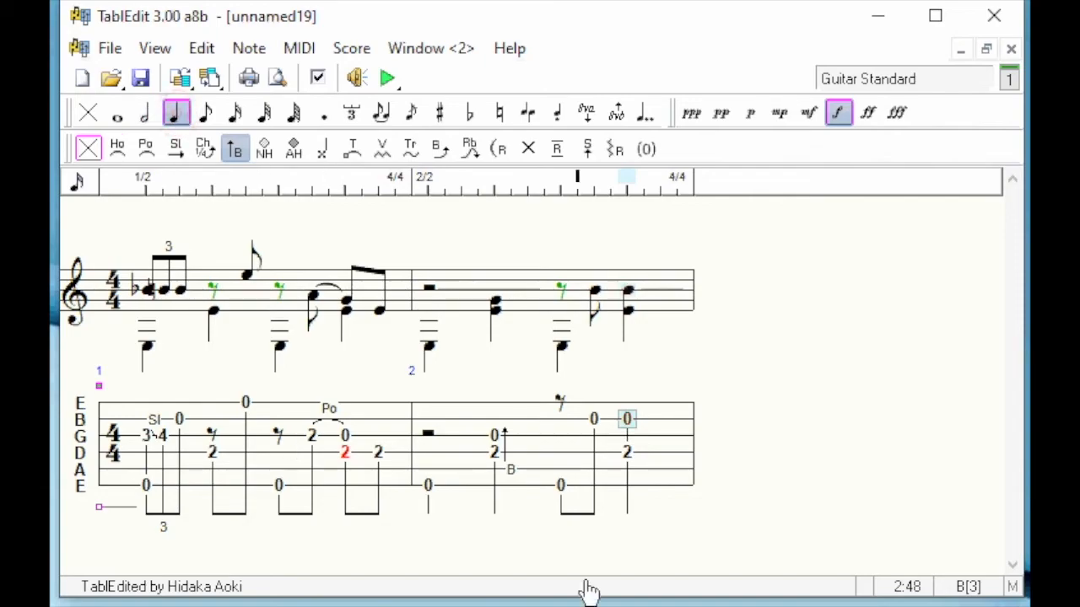
pyautogui.click(351, 111)
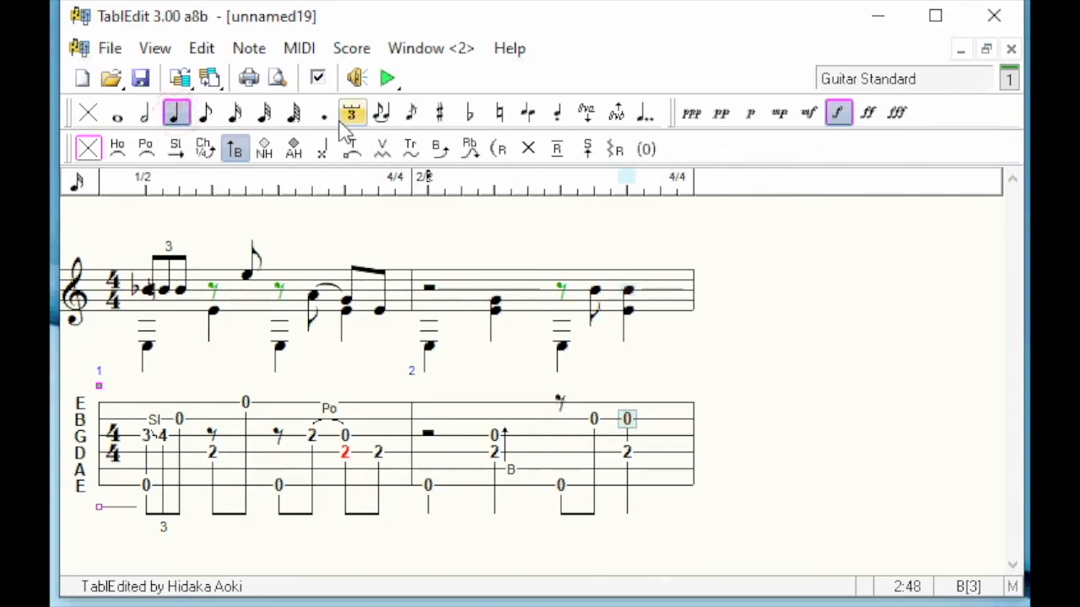
# - Apply the Tie effect to the final open B-string note of measure 2
pyautogui.click(382, 112)
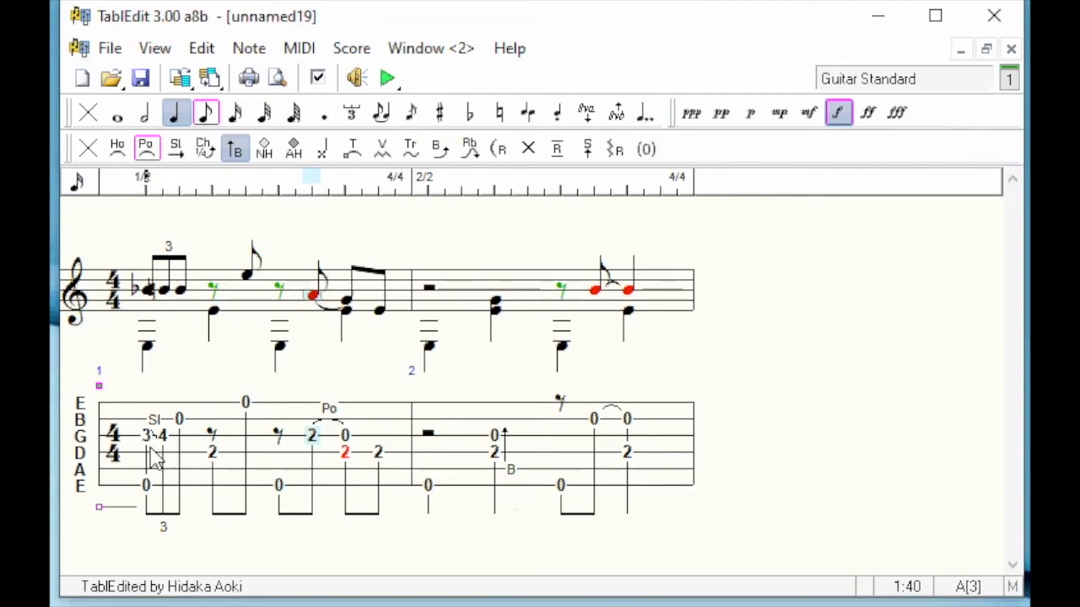
pyautogui.moveTo(151, 442)
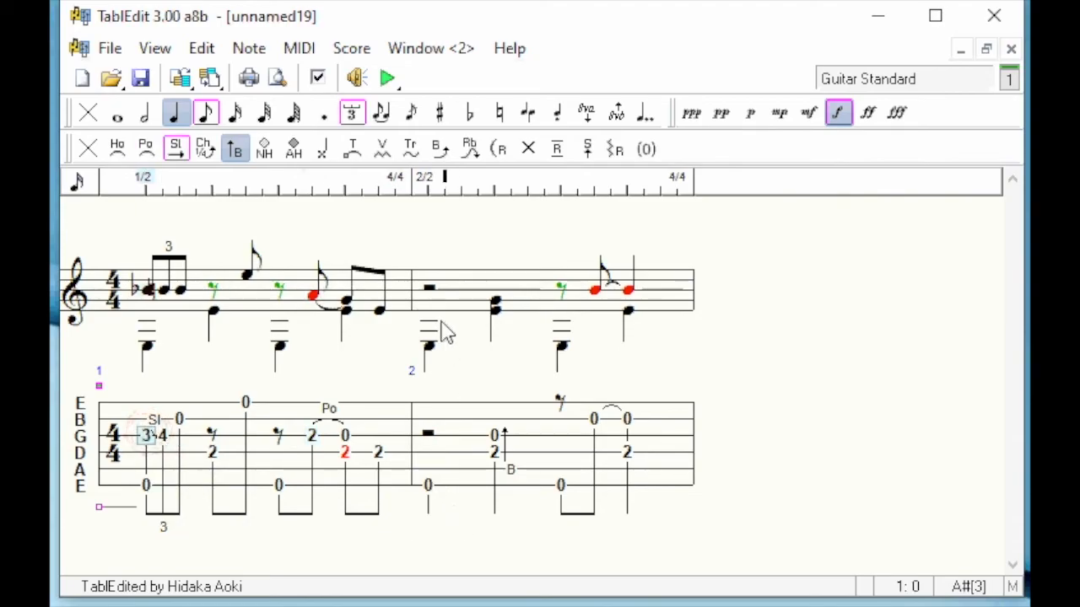
pyautogui.moveTo(441, 112)
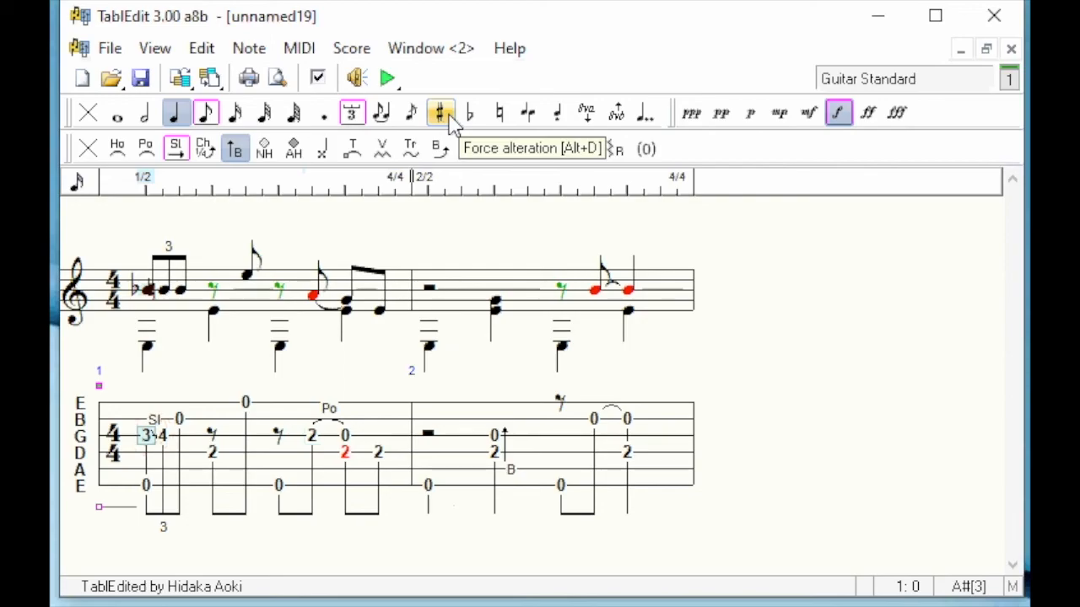
pyautogui.moveTo(469, 111)
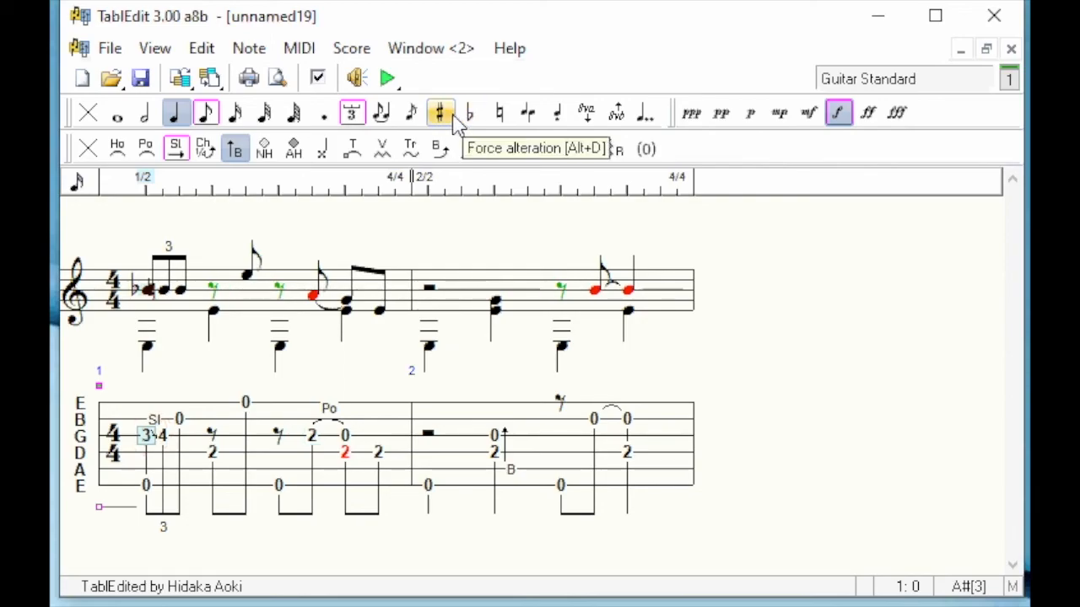
# - Force the opening G-string fret 3 note of measure 1 to be spelled A-sharp
pyautogui.click(439, 111)
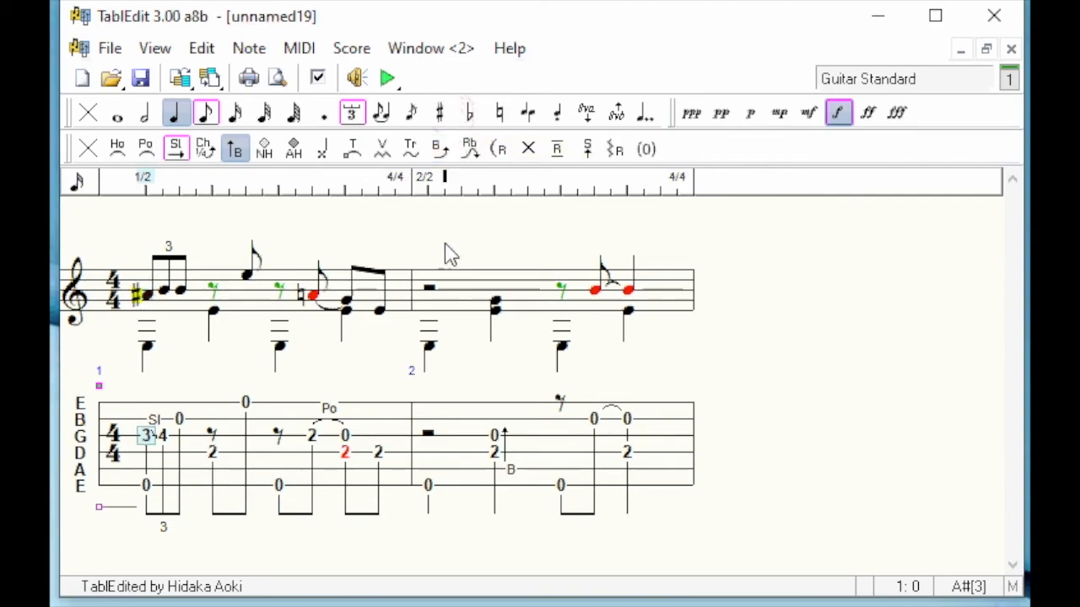
pyautogui.moveTo(398, 306)
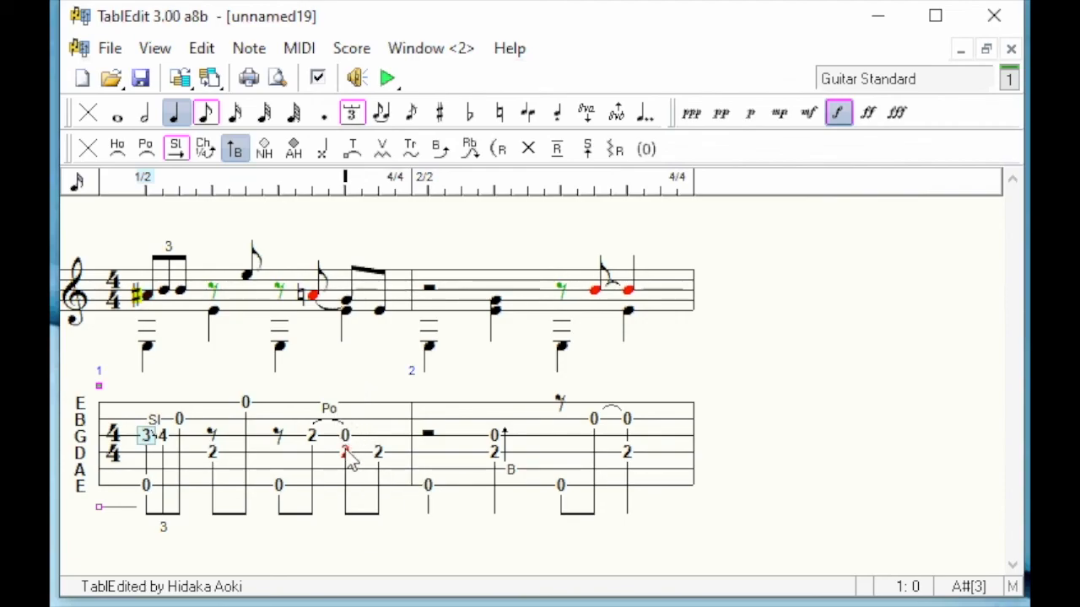
# - Make the red G-string note in measure 1 an eighth note and verify its duration
pyautogui.click(353, 148)
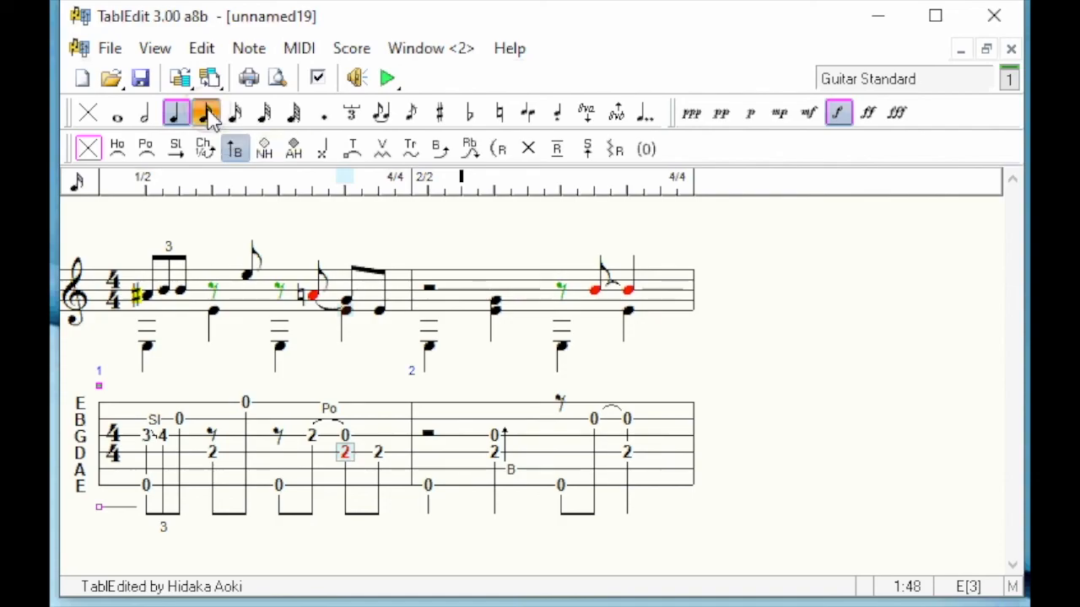
pyautogui.click(205, 112)
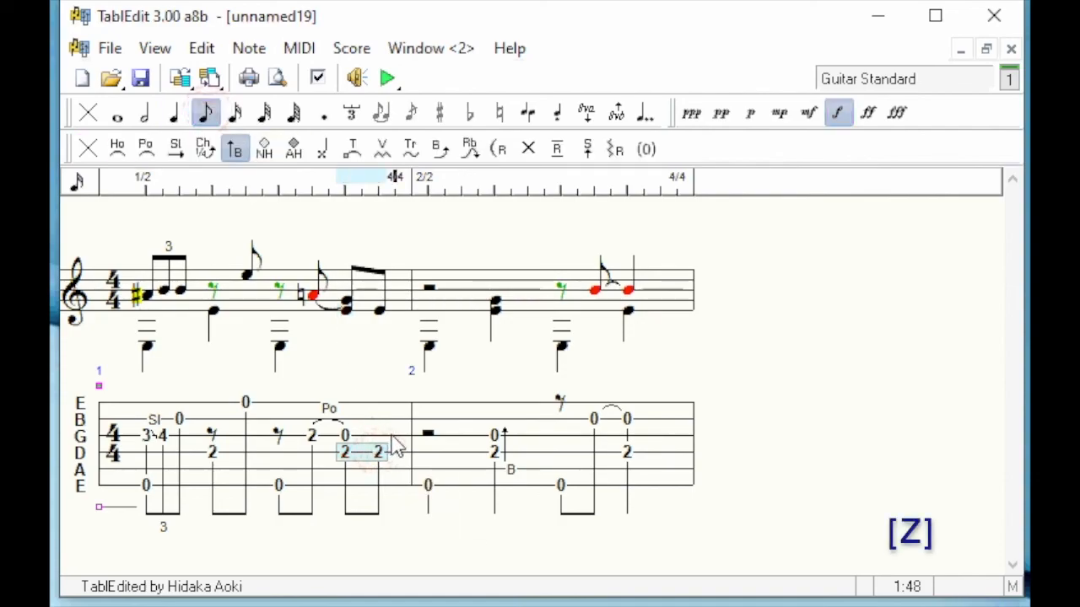
pyautogui.click(346, 452)
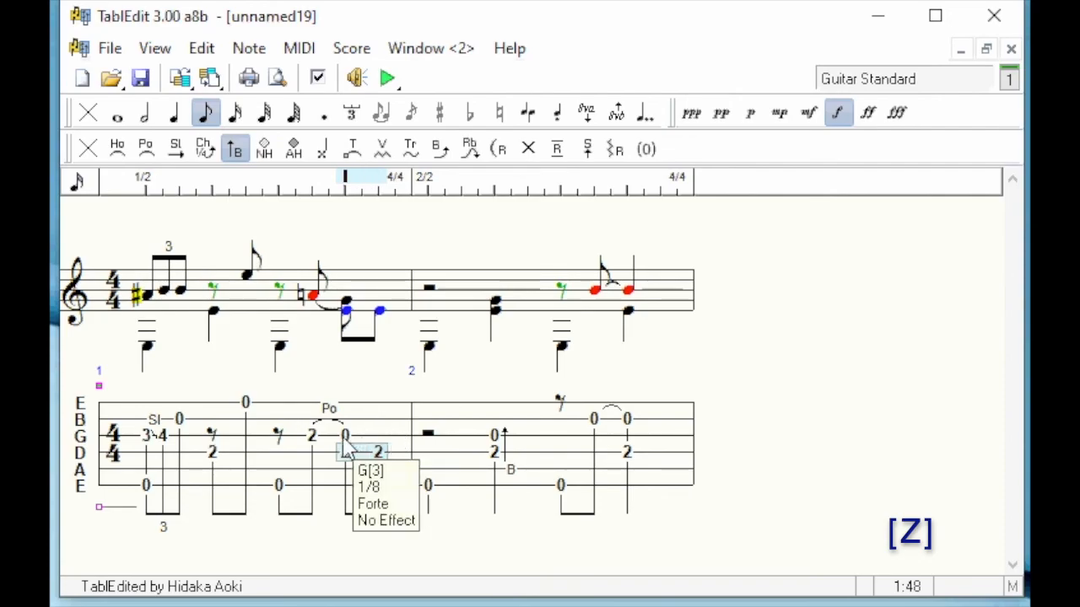